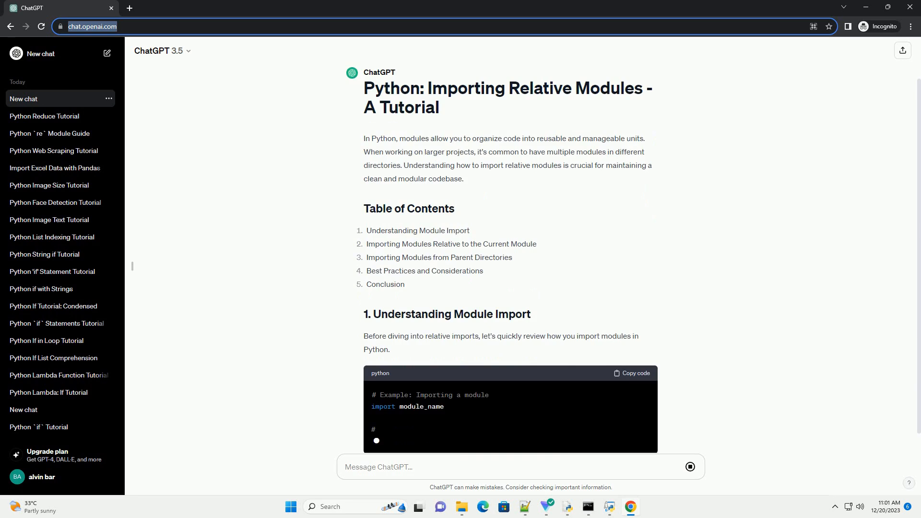
pyautogui.scroll(-3)
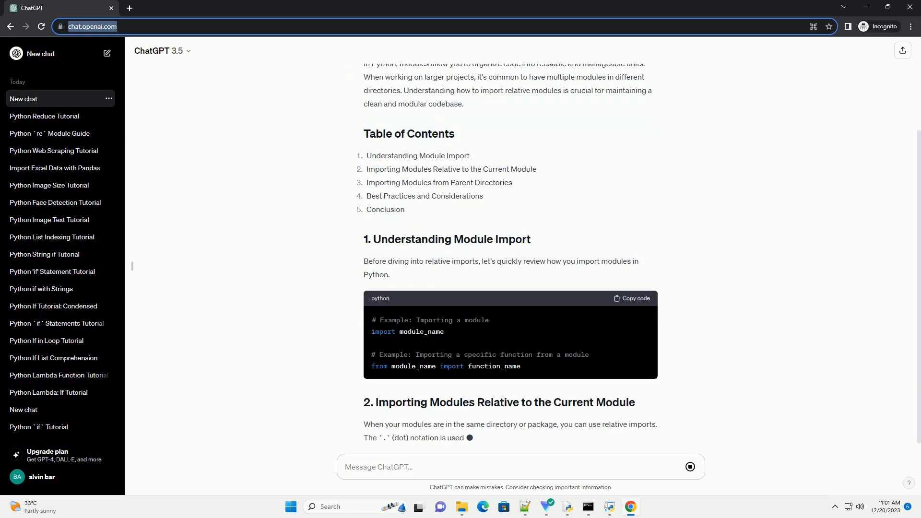
pyautogui.scroll(-3)
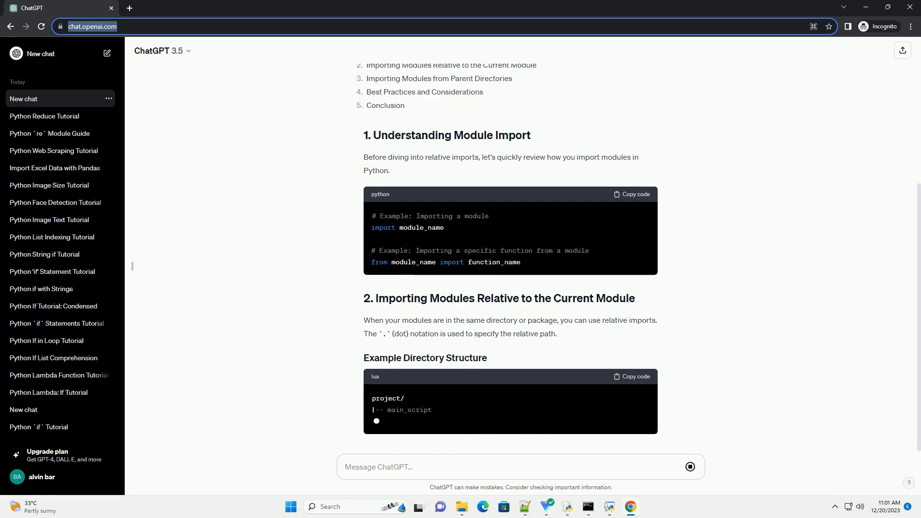
pyautogui.scroll(-3)
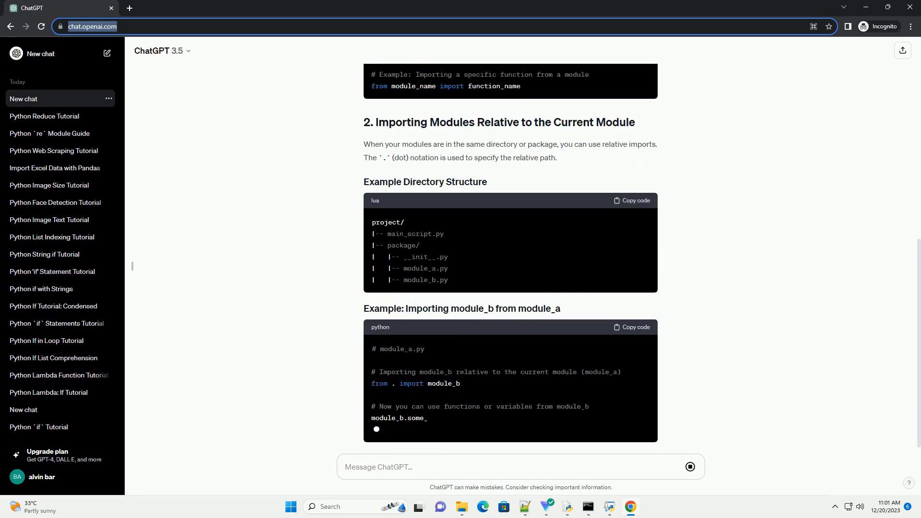
pyautogui.scroll(-3)
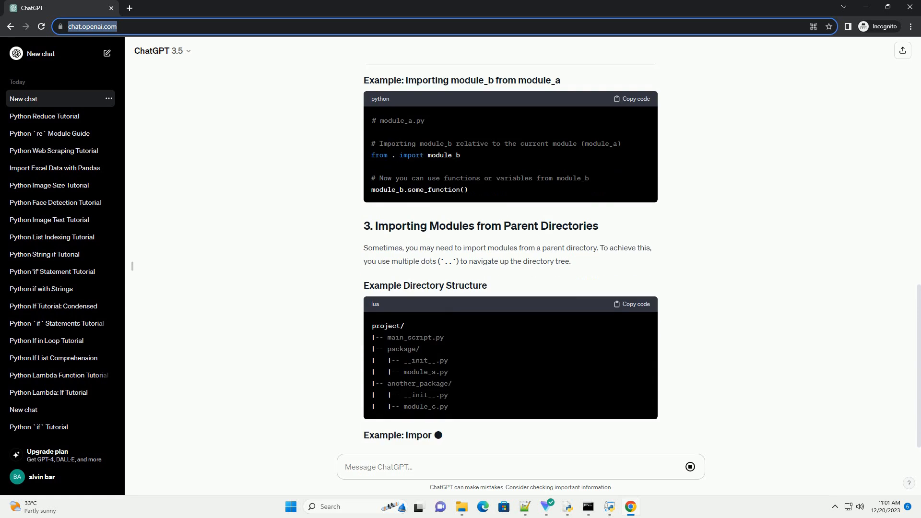
pyautogui.scroll(-3)
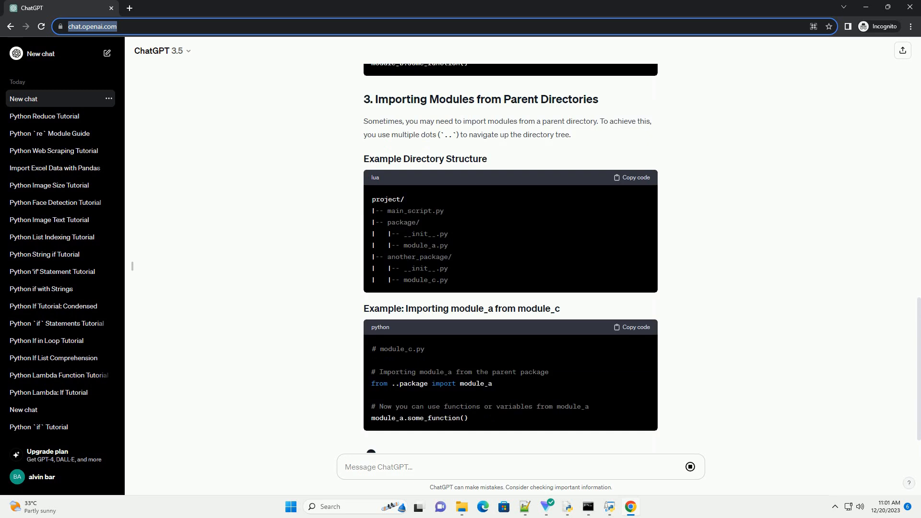
pyautogui.scroll(-3)
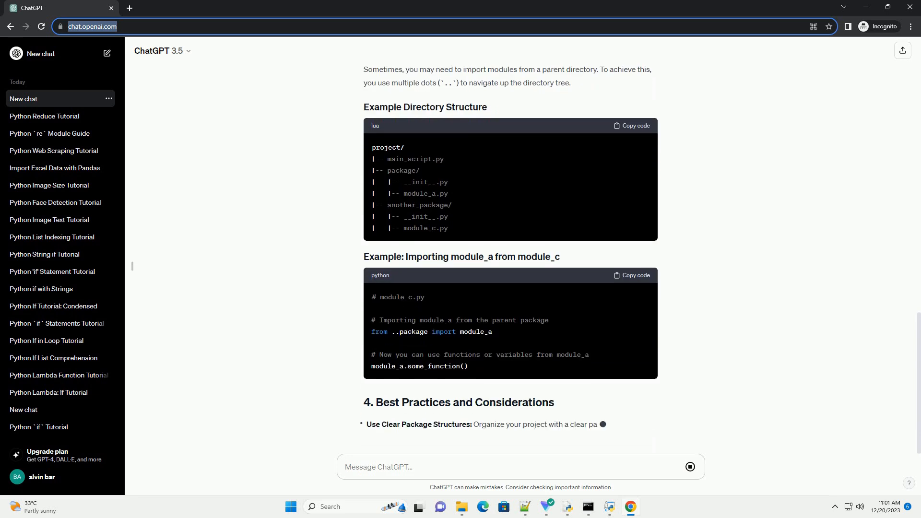
pyautogui.scroll(-3)
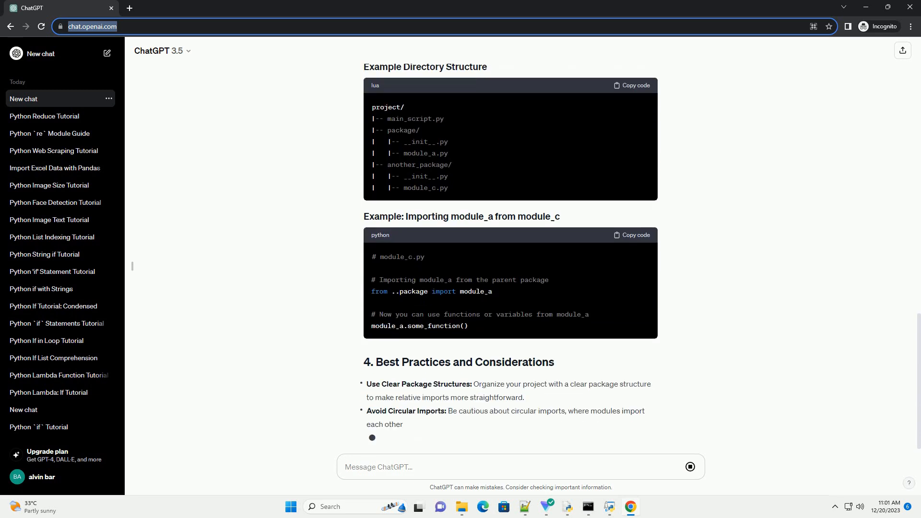
pyautogui.scroll(-3)
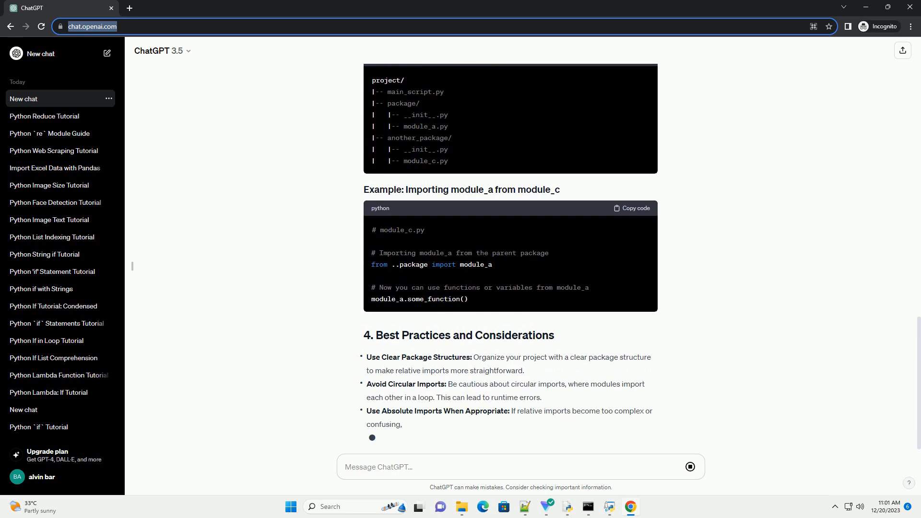